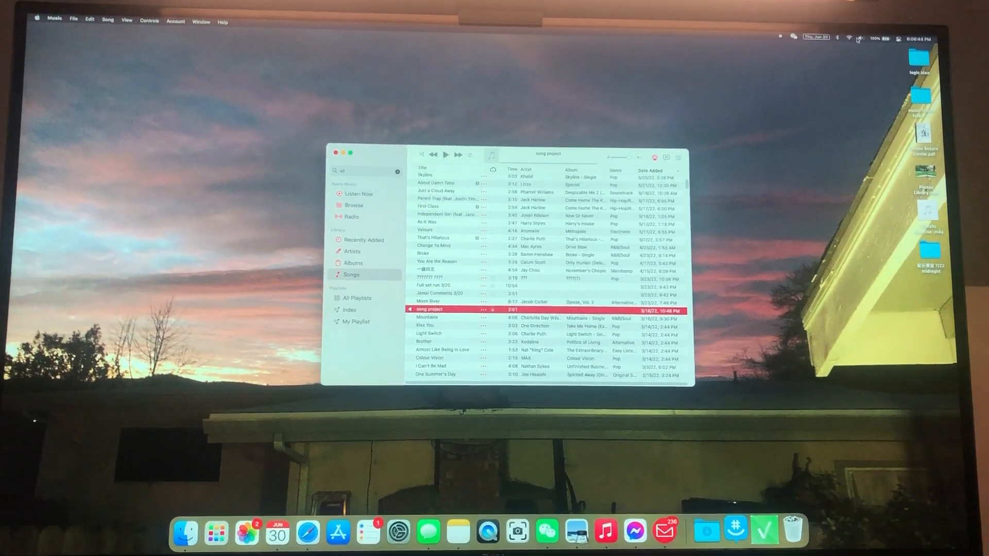
- Choose the HomePod mini as the Mac's sound output from the menu-bar Sound list
click(859, 37)
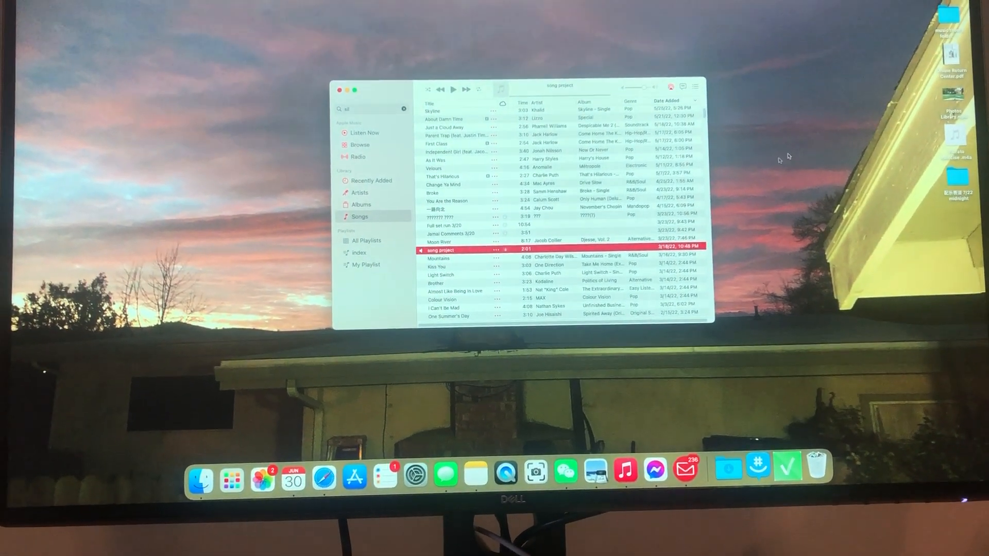
scroll(down, 3)
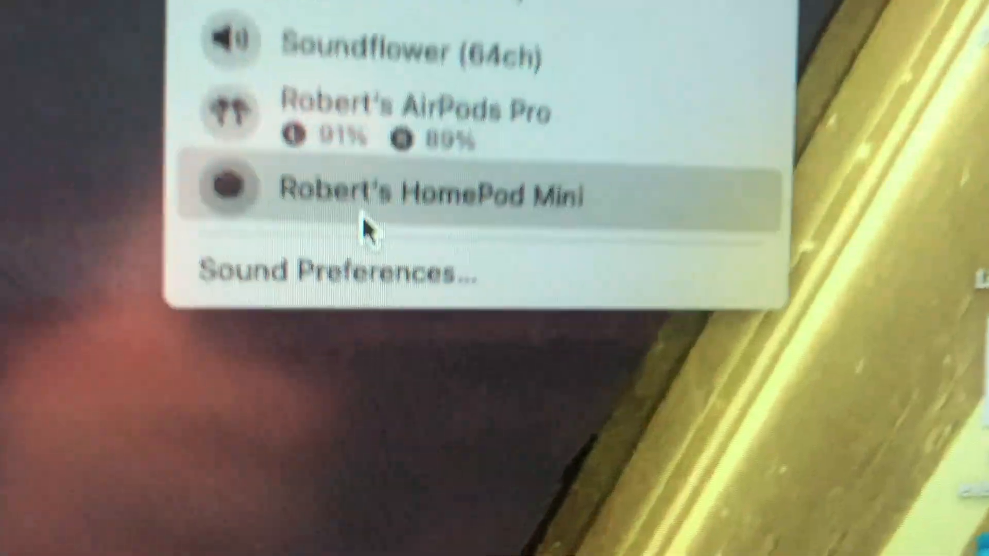
click(499, 255)
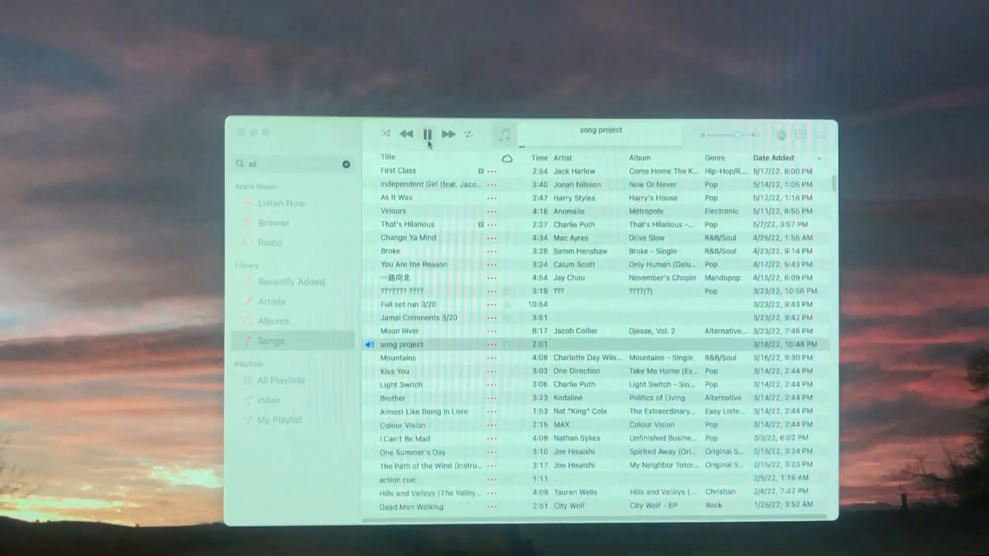
- Start and pause 'song project' a couple of times to gauge playback response
click(426, 134)
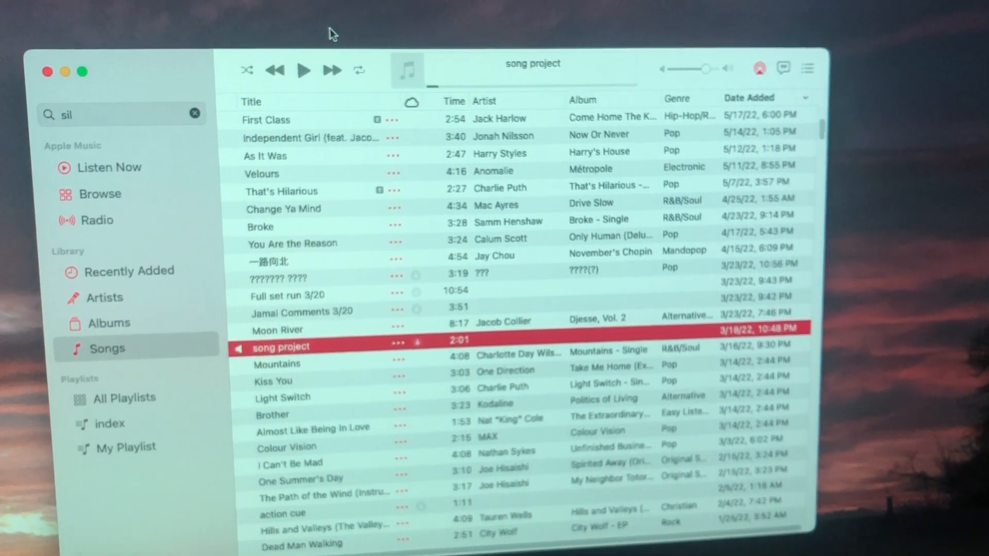
click(303, 70)
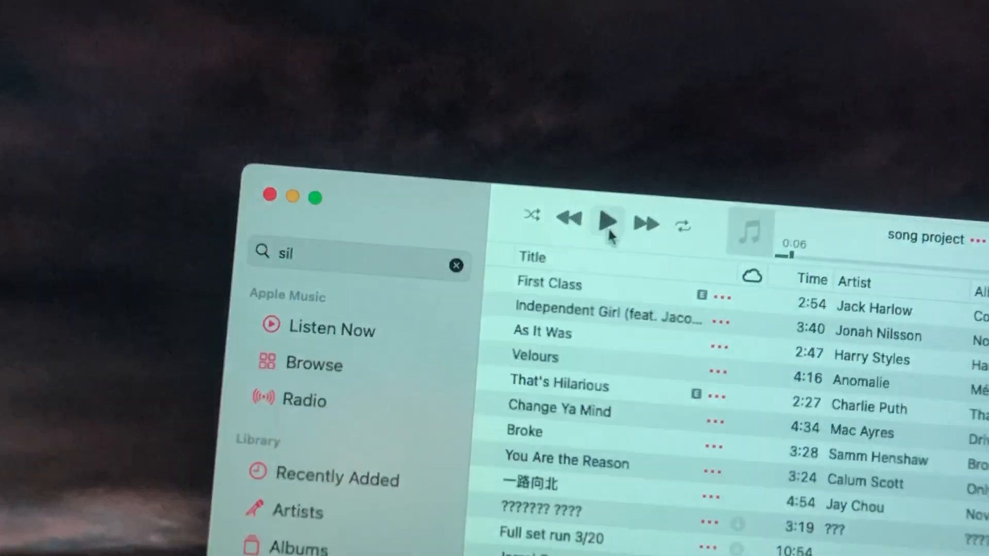
click(605, 218)
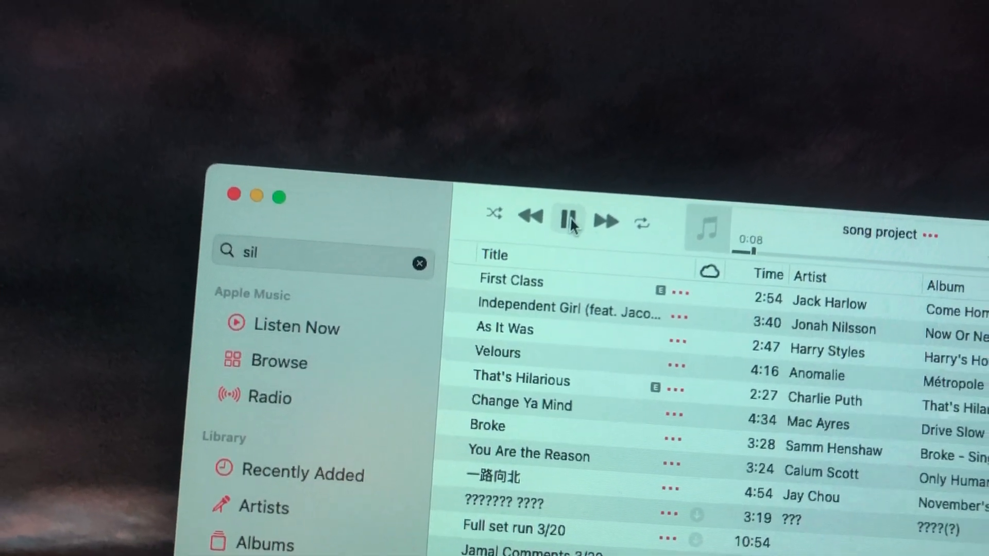
click(567, 220)
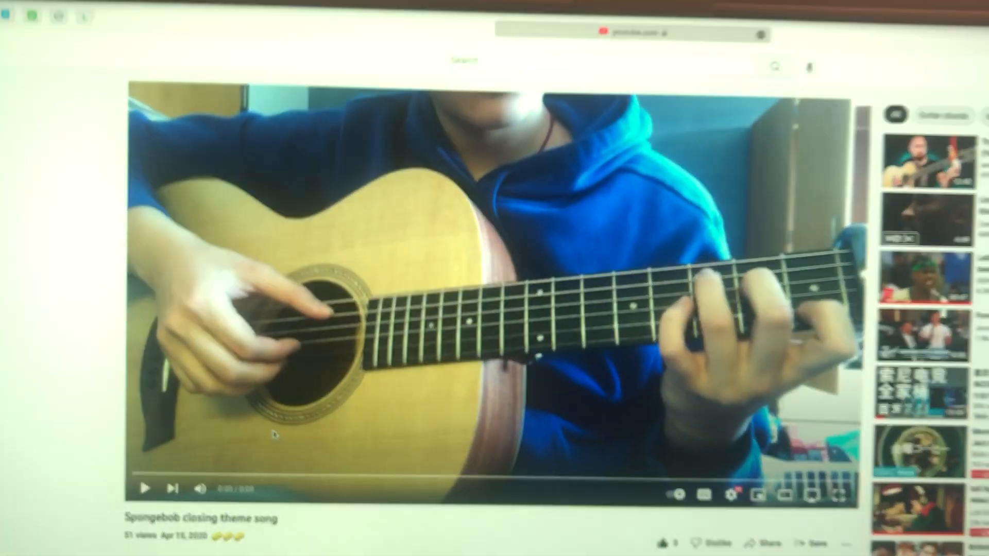
- Toggle the Spongebob closing theme song video between play and pause several times
scroll(down, 3)
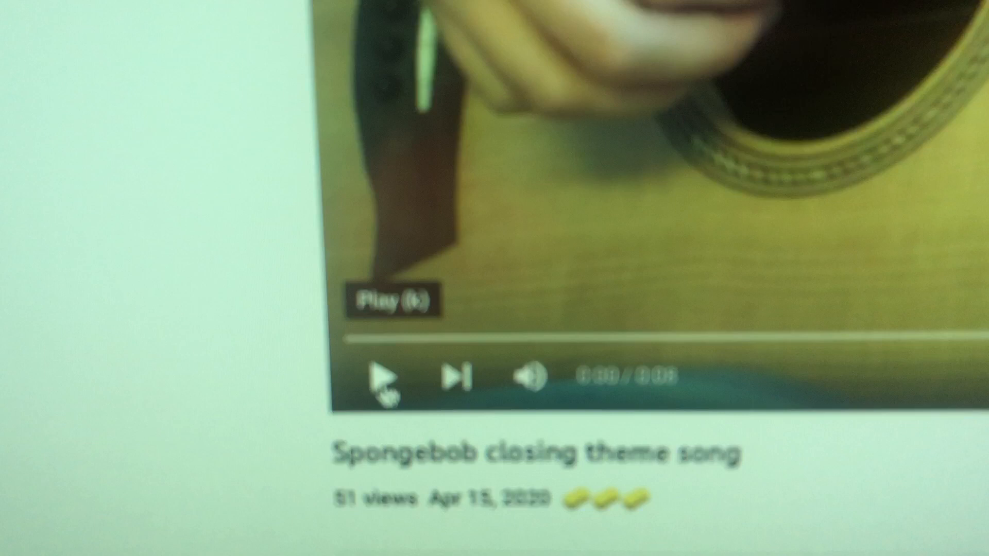
click(379, 375)
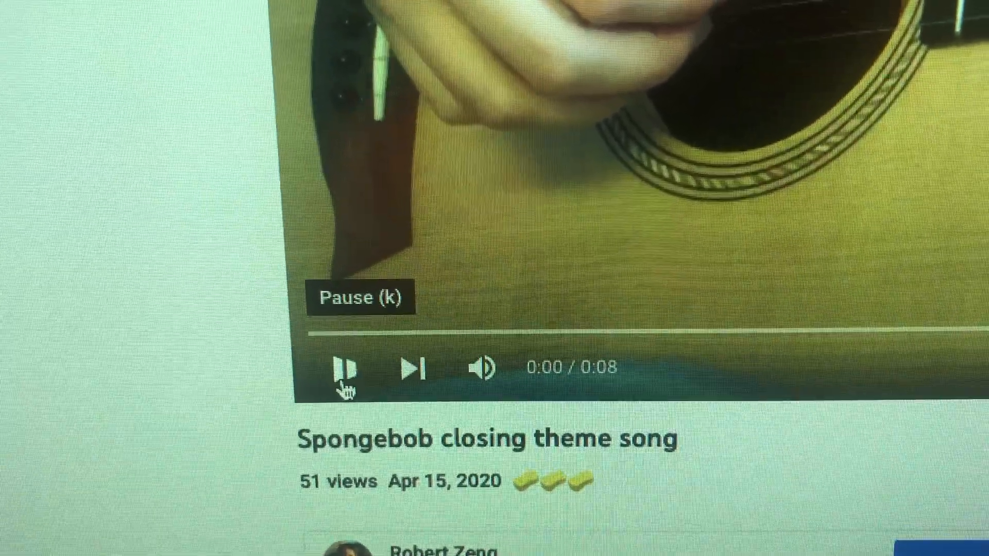
click(346, 369)
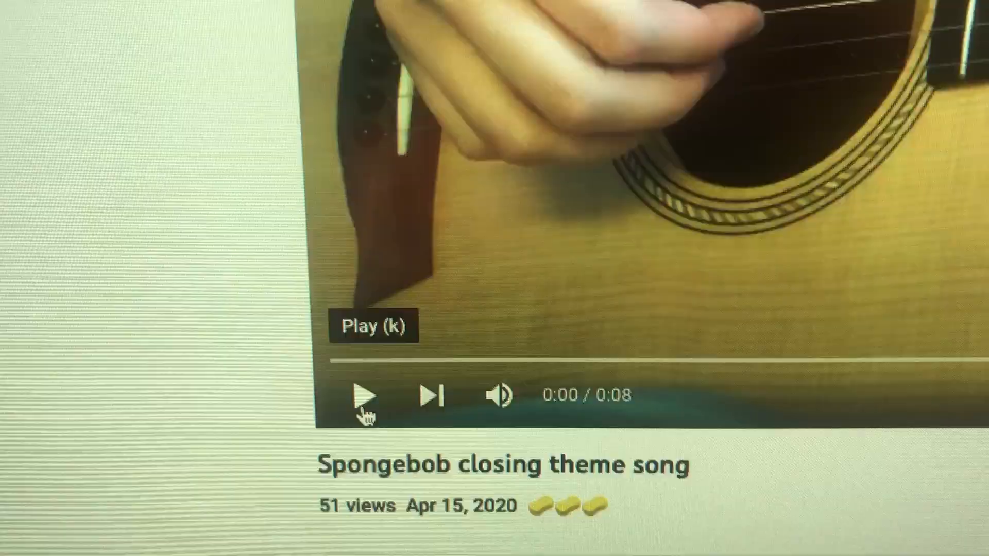
click(364, 396)
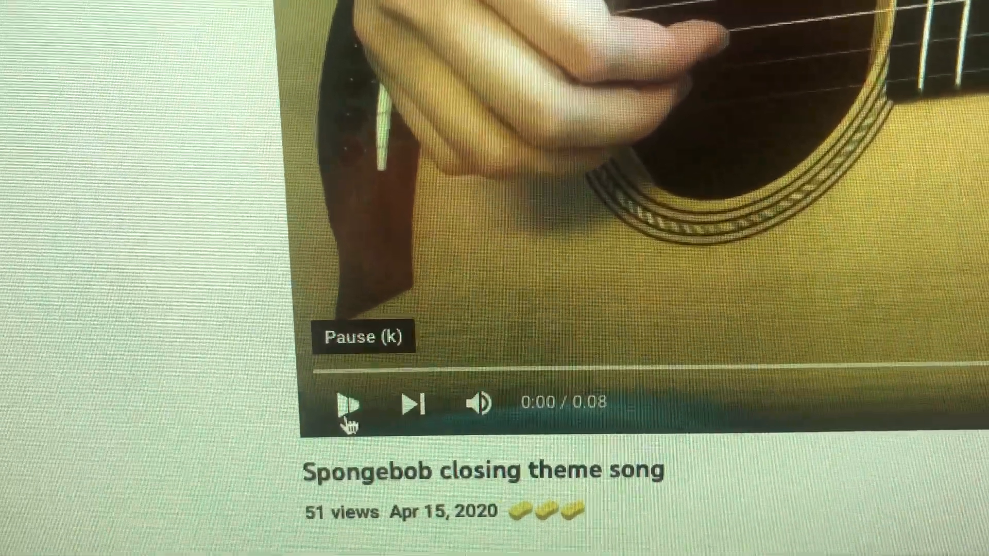
click(346, 403)
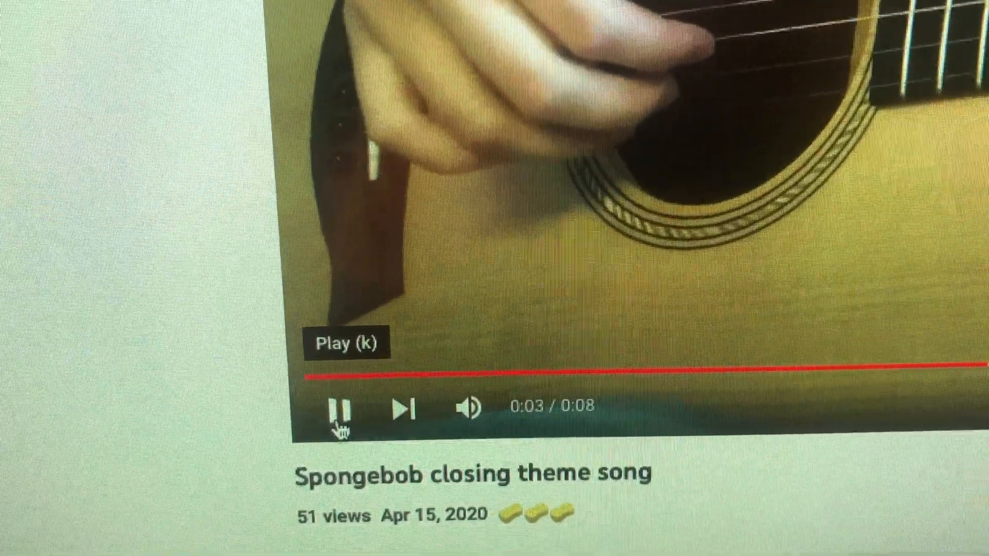
click(338, 409)
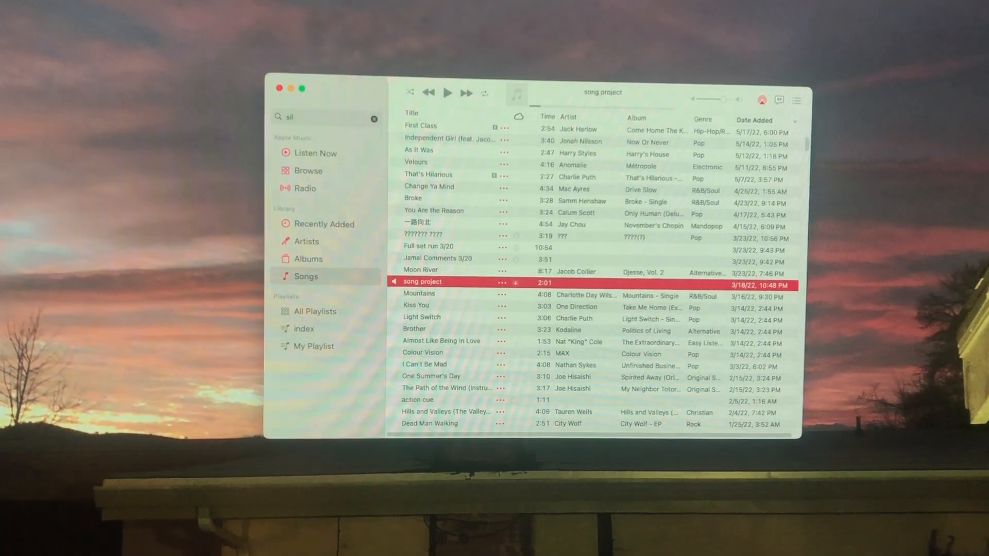
- Play 'song project', pick the AirPlay speaker, then pause and resume it
click(677, 11)
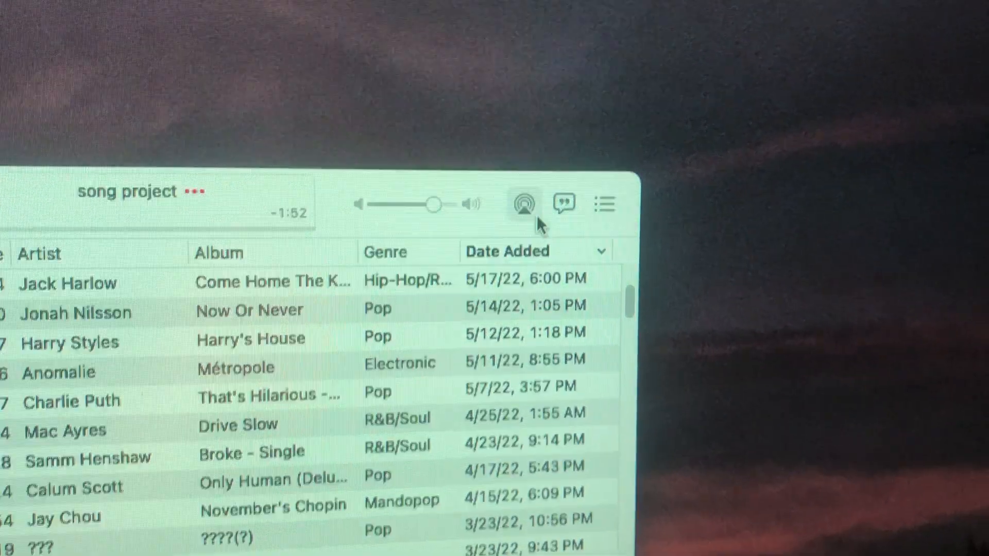
click(521, 204)
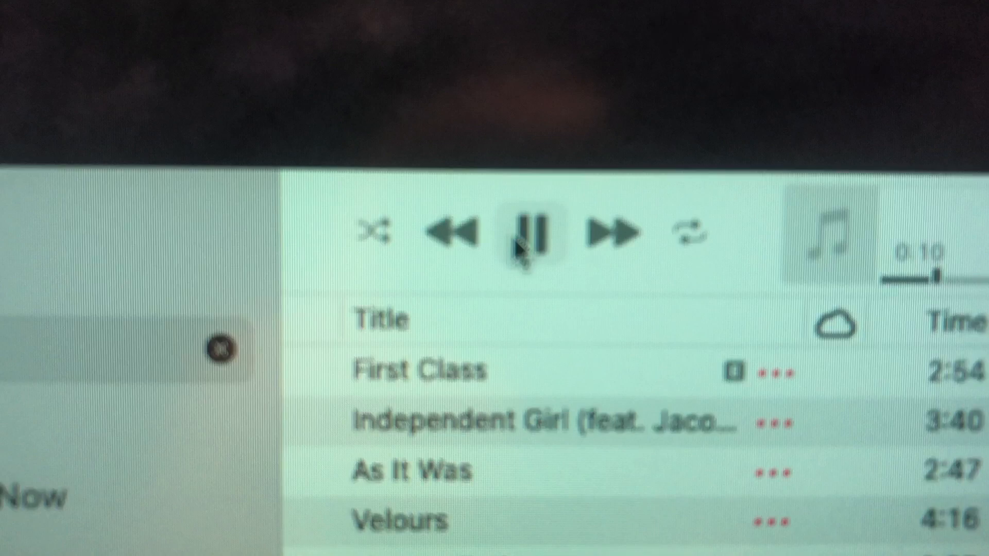
click(541, 232)
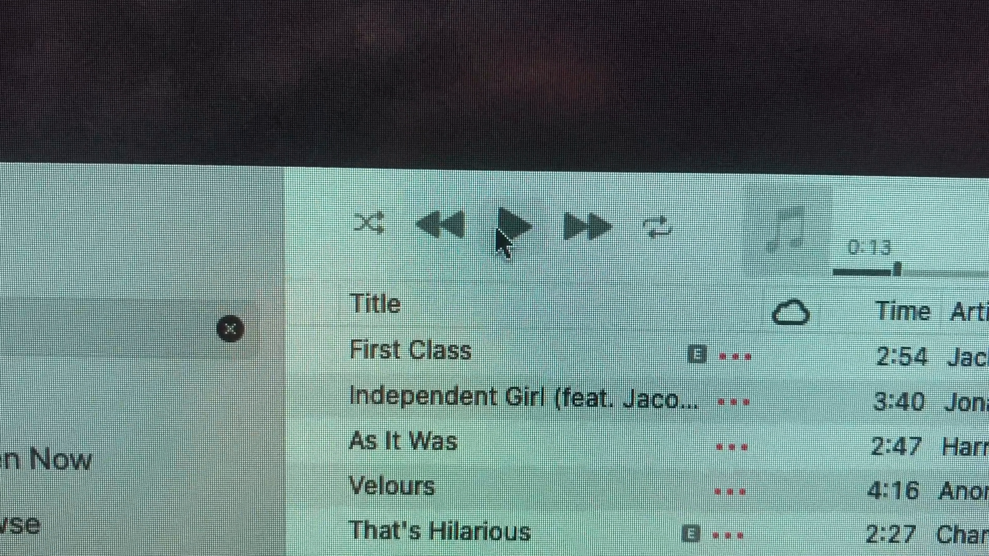
click(511, 227)
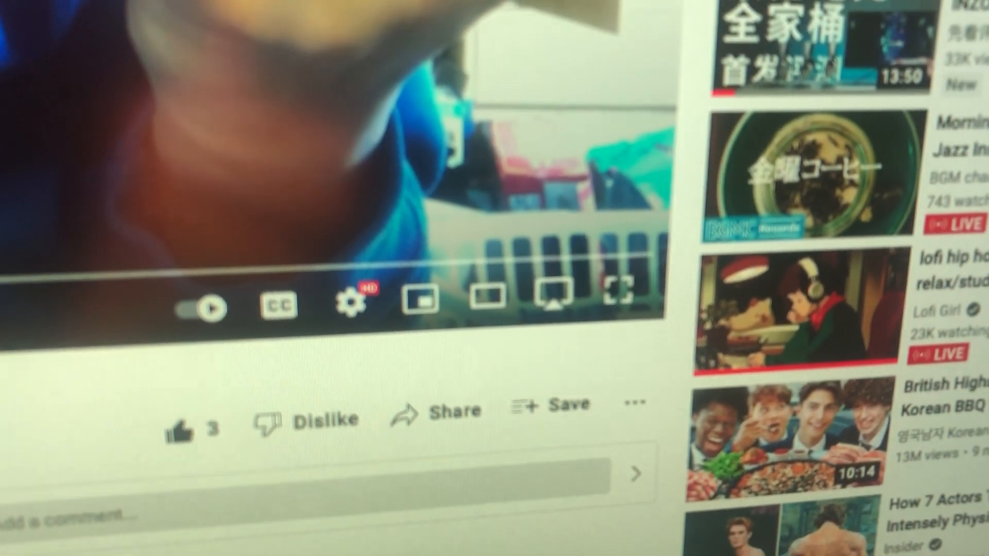
mouse_move(528, 330)
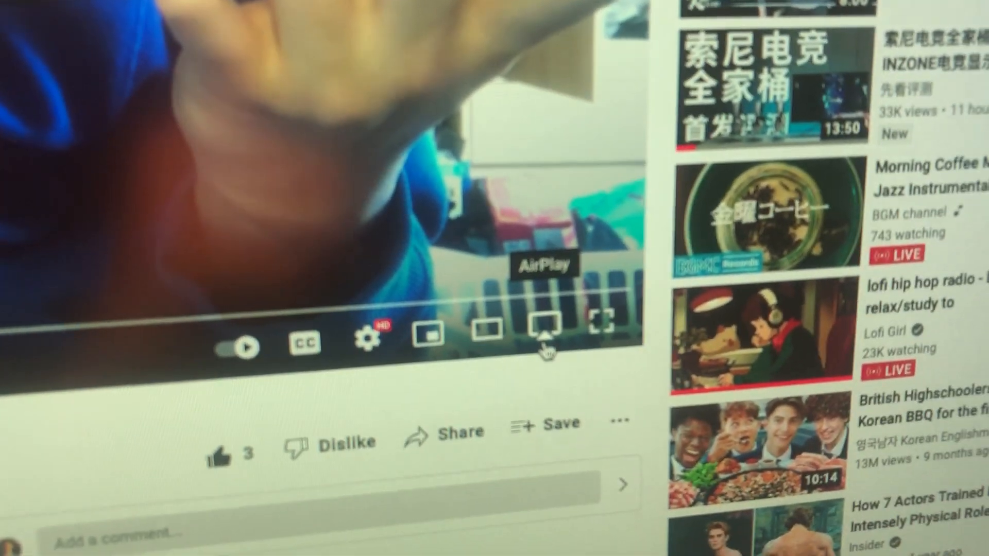
- Show the AirPlay device choices from the YouTube player's control bar
click(544, 330)
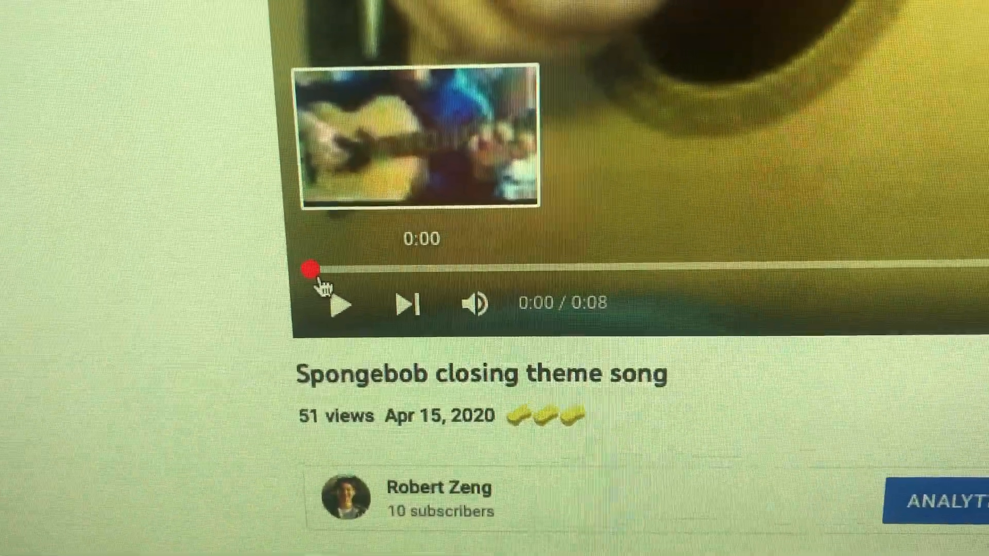
- Restart the Spongebob video from 0:00 and alternate pausing and resuming it
click(339, 303)
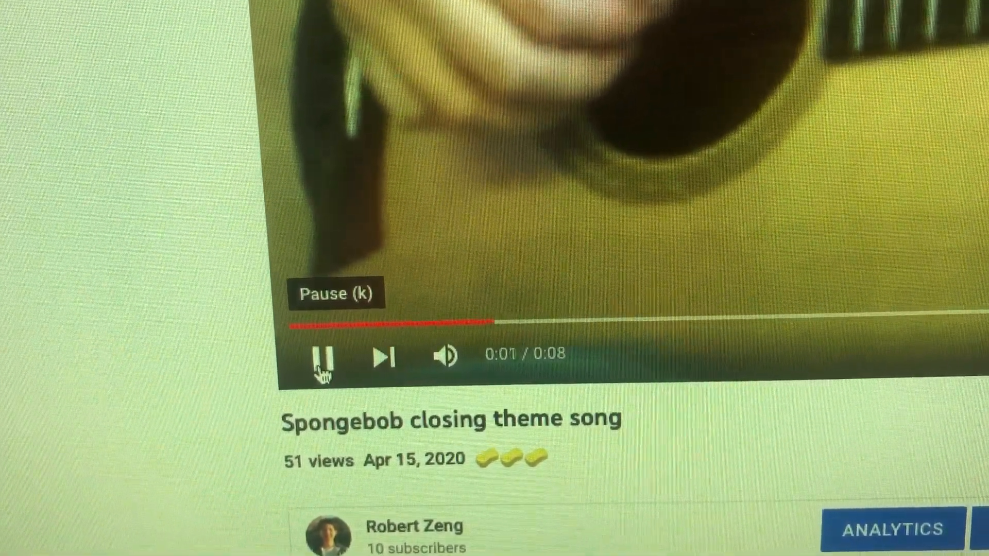
click(321, 358)
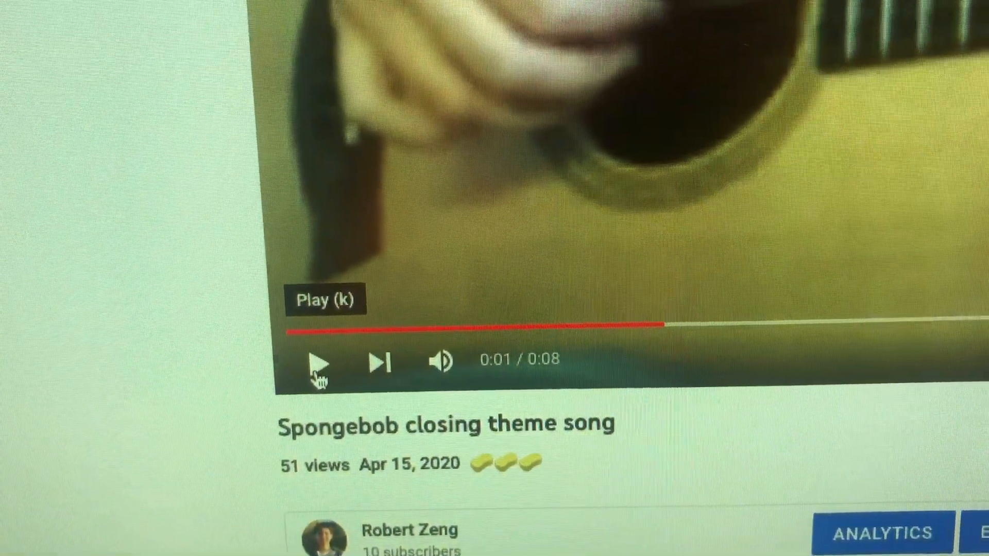
click(319, 366)
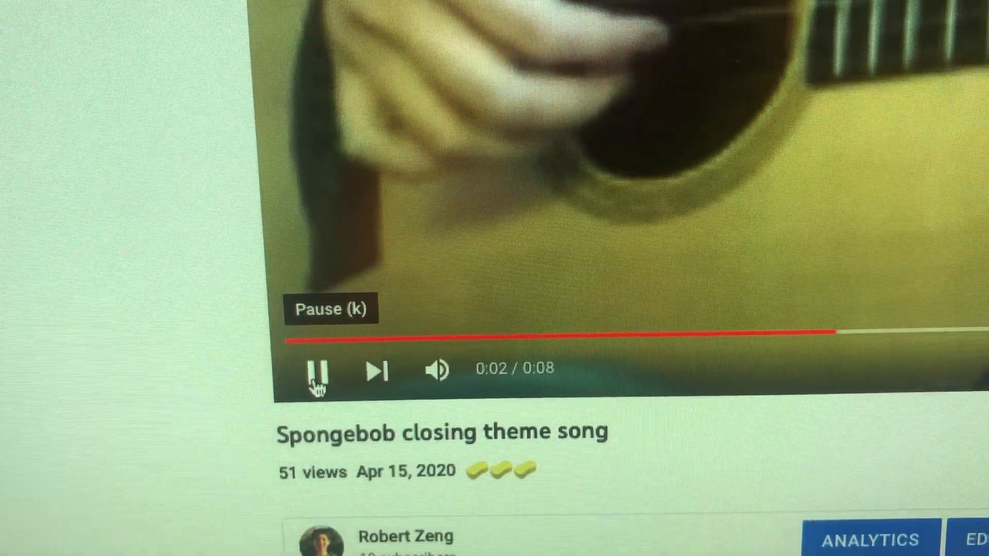
click(319, 371)
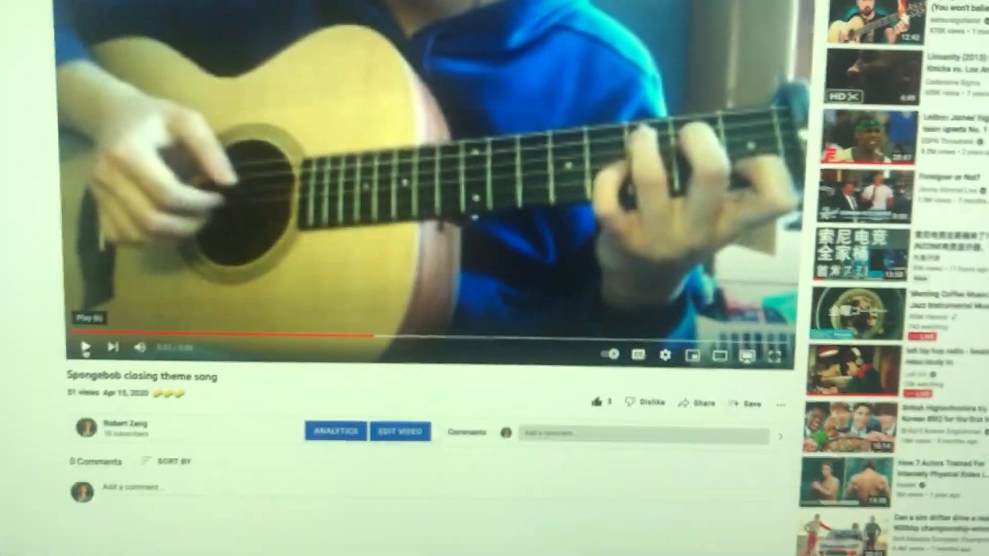